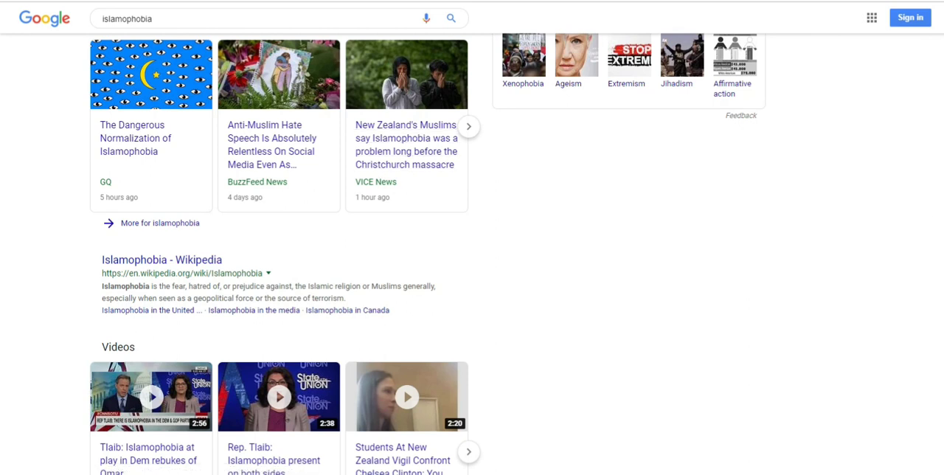
Scroll down the phobia root-word page to read the words built on the root
{"action": "scroll", "scroll_direction": "down", "scroll_amount": 3}
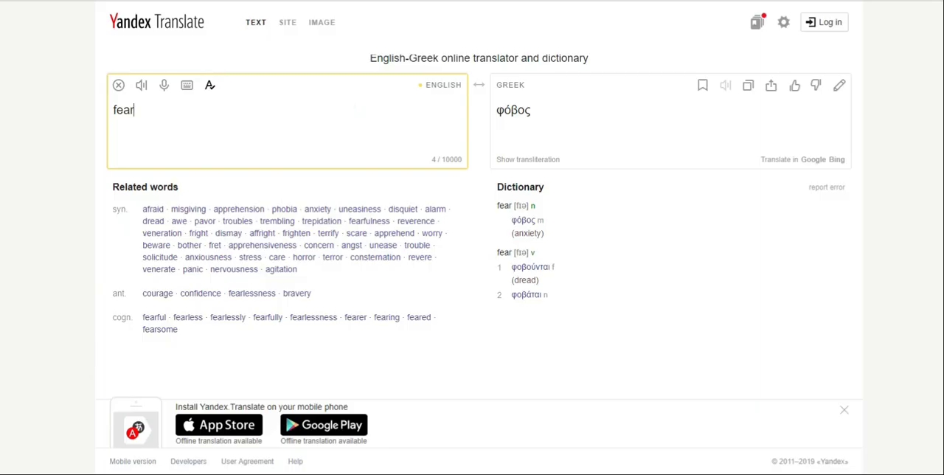
{"action": "mouse_move", "coordinate": [80, 37]}
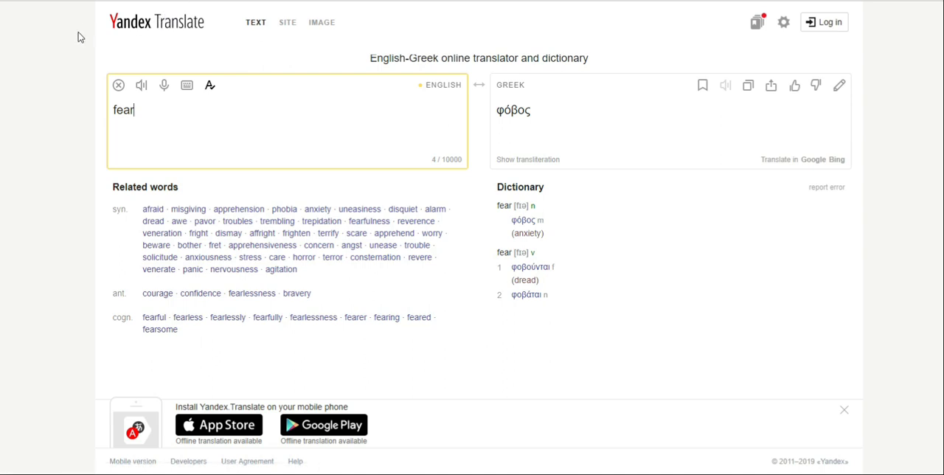
{"action": "mouse_move", "coordinate": [88, 133]}
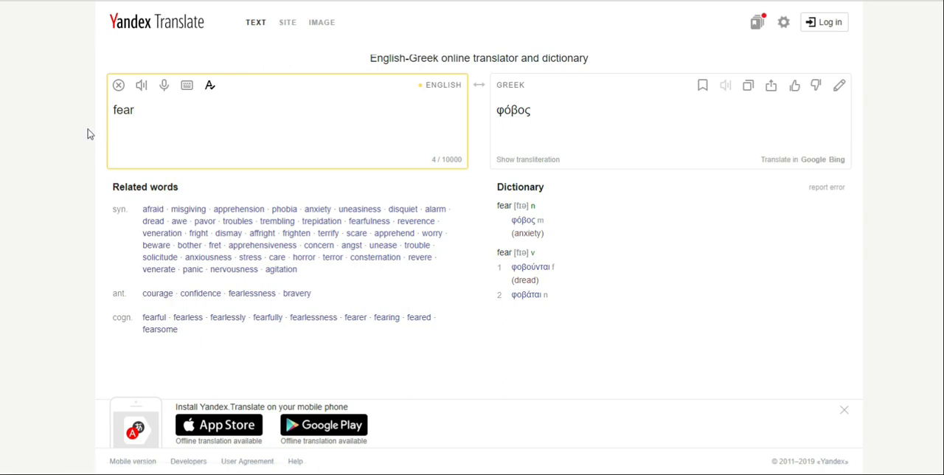
{"action": "mouse_move", "coordinate": [505, 130]}
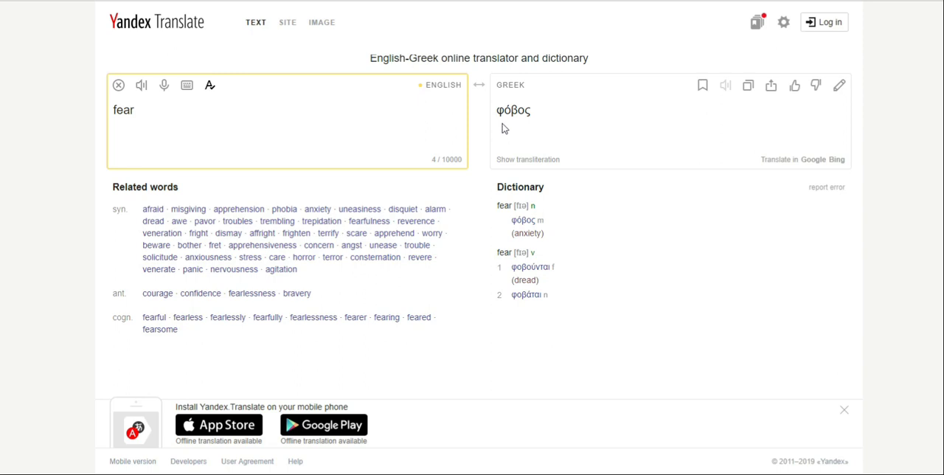
{"action": "mouse_move", "coordinate": [537, 125]}
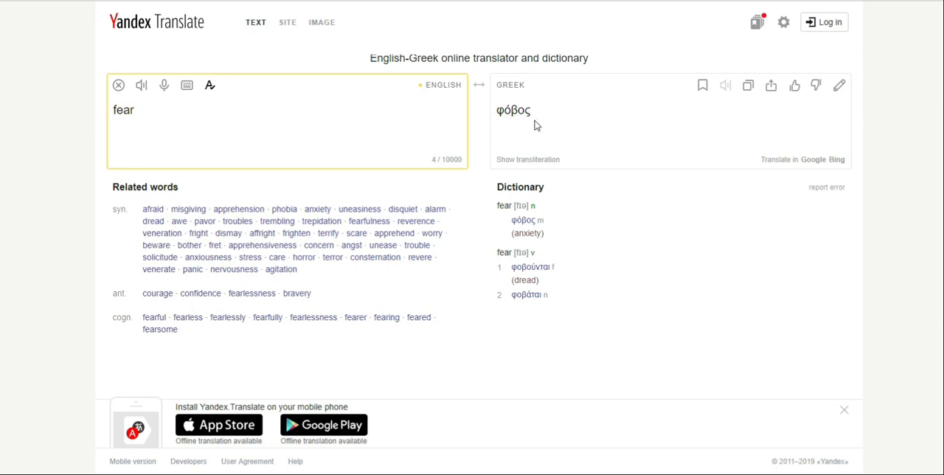
{"action": "mouse_move", "coordinate": [431, 3]}
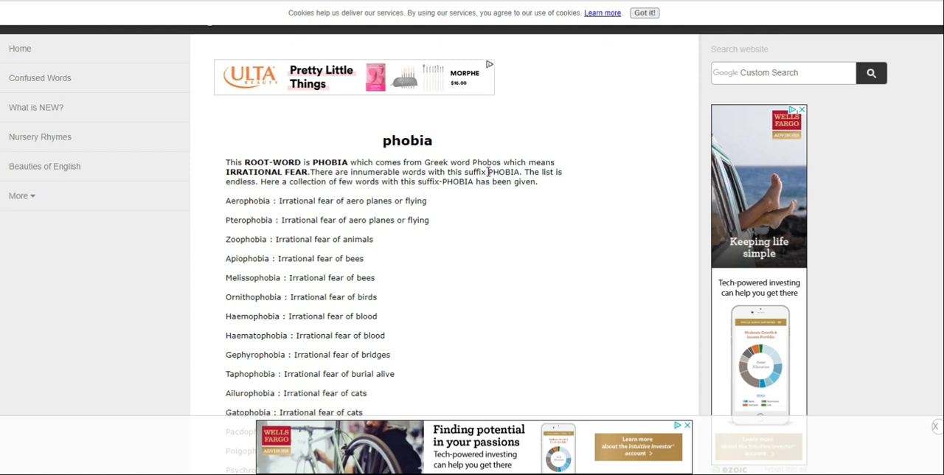
{"action": "mouse_move", "coordinate": [224, 177]}
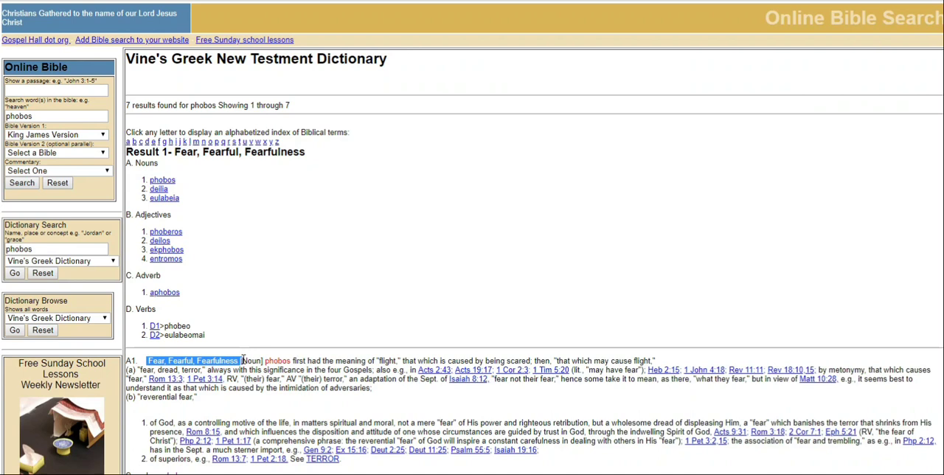
Highlight phobos's first meaning, 'flight, that which is caused by being scared', in Vine's dictionary
{"action": "left_click_drag", "start_coordinate": [375, 359], "coordinate": [485, 360]}
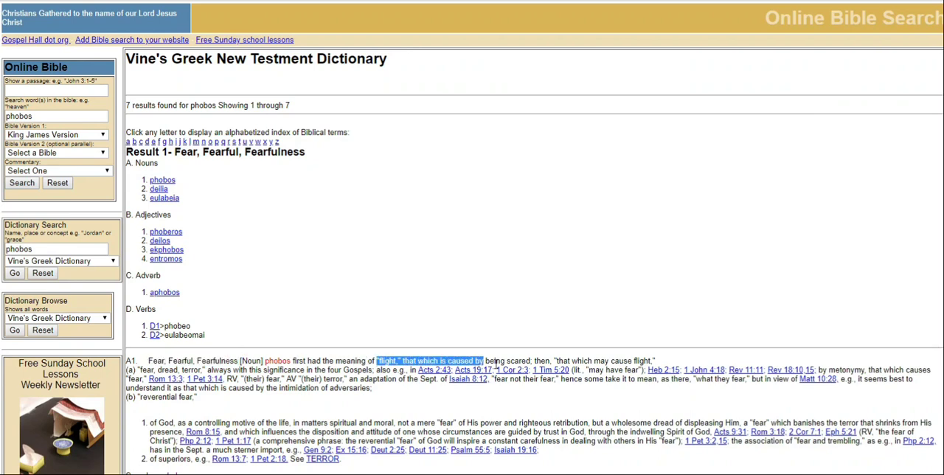
{"action": "left_click_drag", "start_coordinate": [484, 360], "coordinate": [604, 360]}
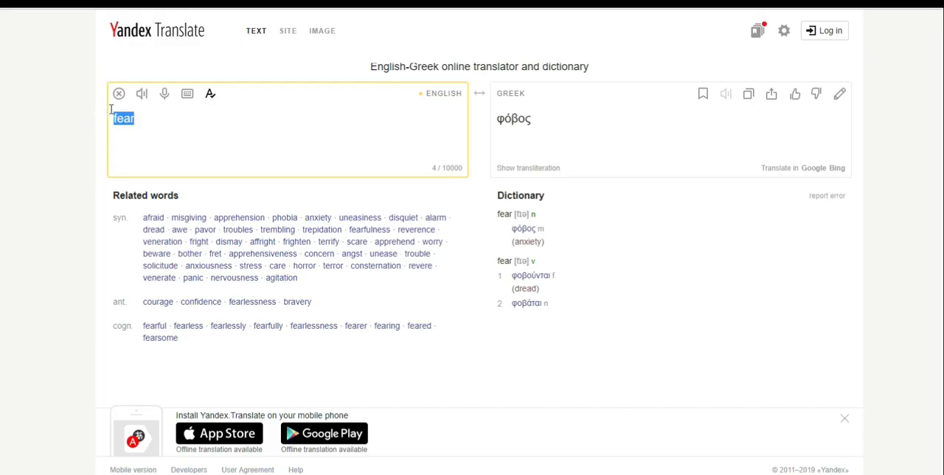
Replace the source word with 'hate' to see its Greek translation
{"action": "type", "text": "hate"}
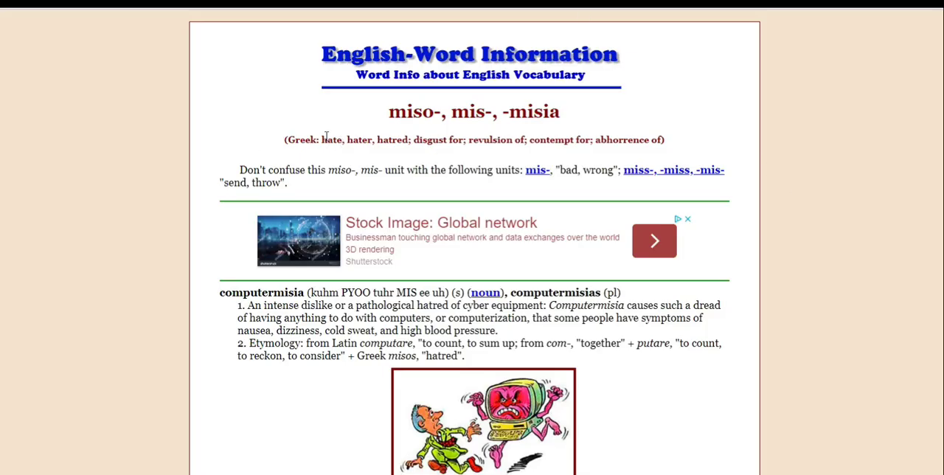
Highlight the Greek meanings of miso-: hate, hater, hatred, disgust, contempt
{"action": "left_click_drag", "start_coordinate": [321, 140], "coordinate": [662, 140]}
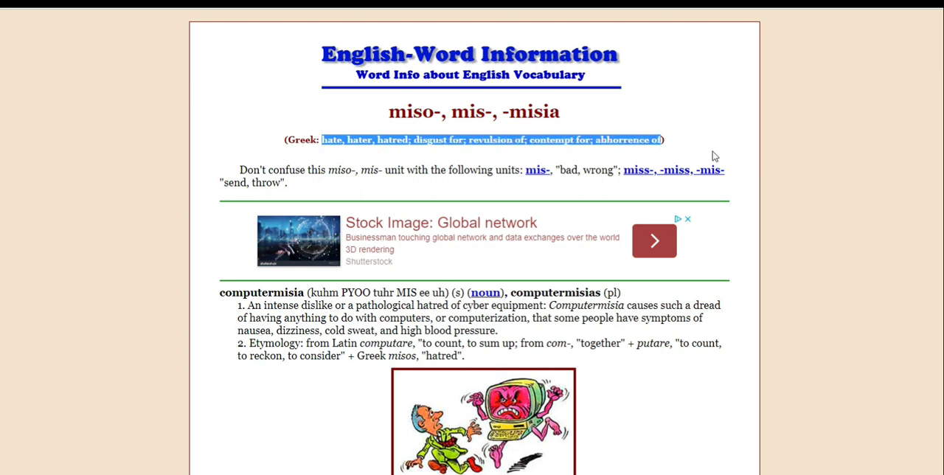
{"action": "mouse_move", "coordinate": [844, 175]}
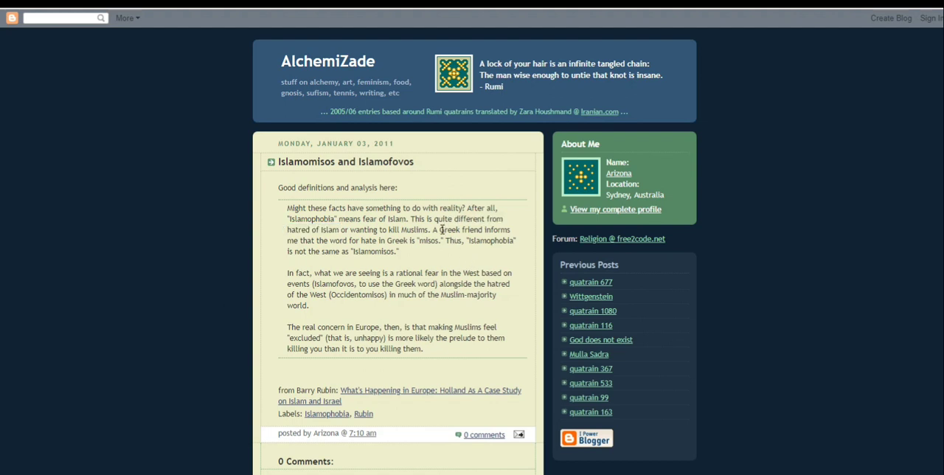
Highlight that the Greek word for hate is misos, then highlight the phrase 'rational fear'
{"action": "left_click_drag", "start_coordinate": [437, 230], "coordinate": [435, 241]}
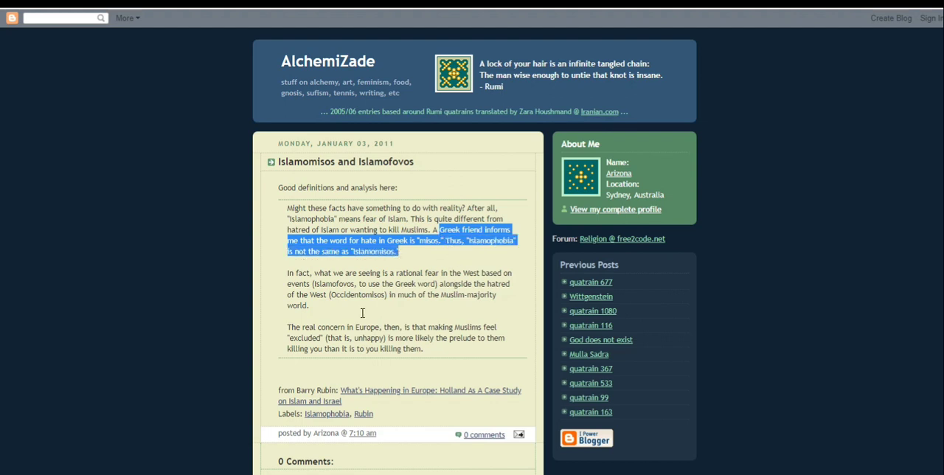
{"action": "mouse_move", "coordinate": [220, 329]}
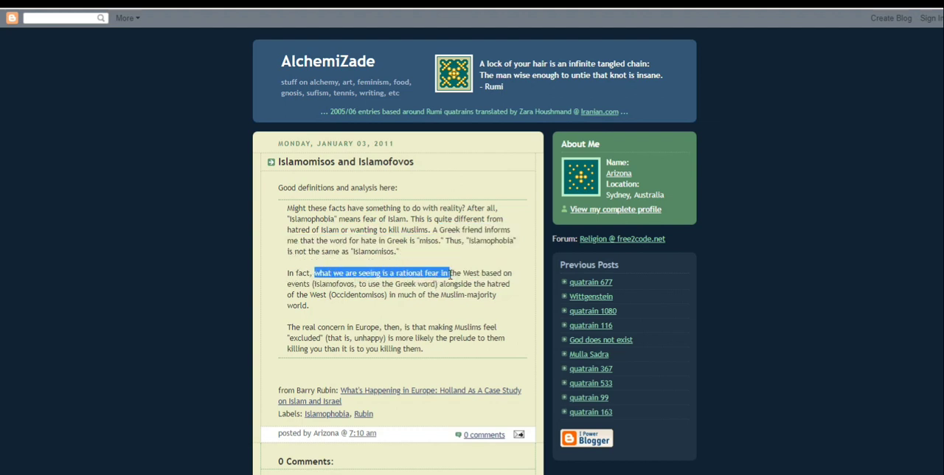
{"action": "left_click", "coordinate": [395, 273]}
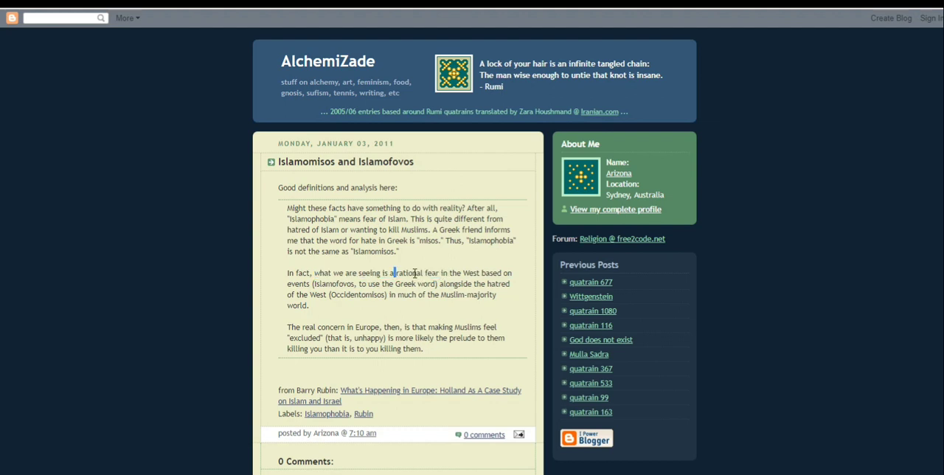
{"action": "left_click_drag", "start_coordinate": [392, 273], "coordinate": [439, 272]}
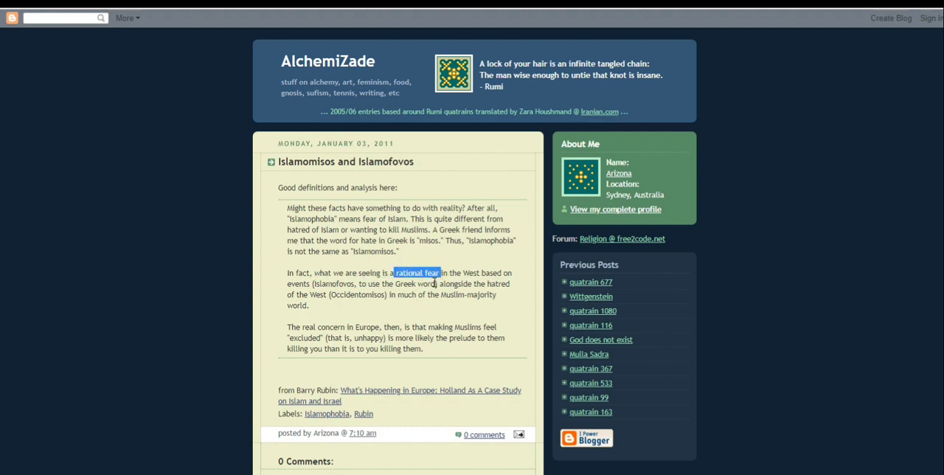